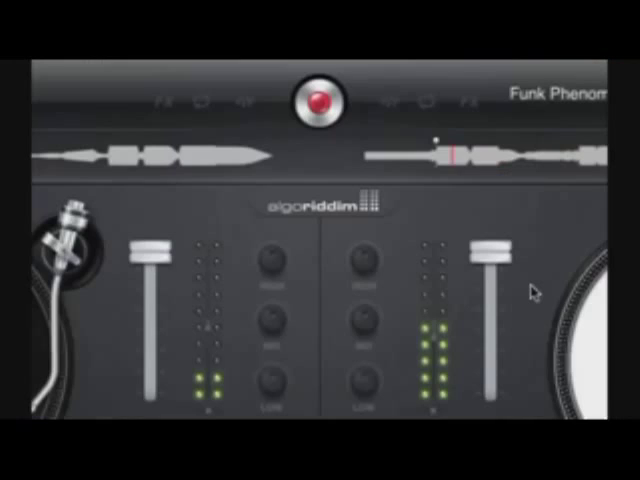
# Step: Show the iTunes library browser with the playlists sidebar beside the track list
pyautogui.click(320, 100)
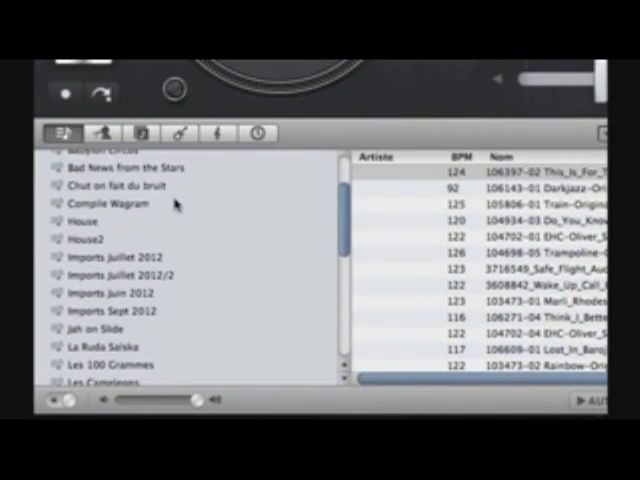
# Step: Bring up the column visibility menu from the track list header, with Artiste, Nom, BPM and Album ticked
pyautogui.click(112, 204)
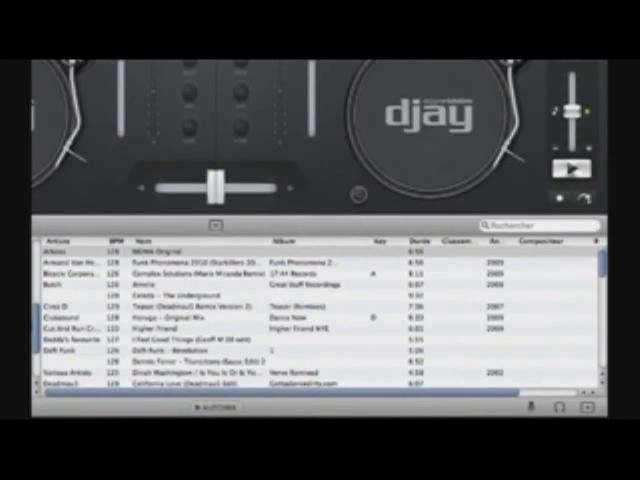
pyautogui.scroll(-3)
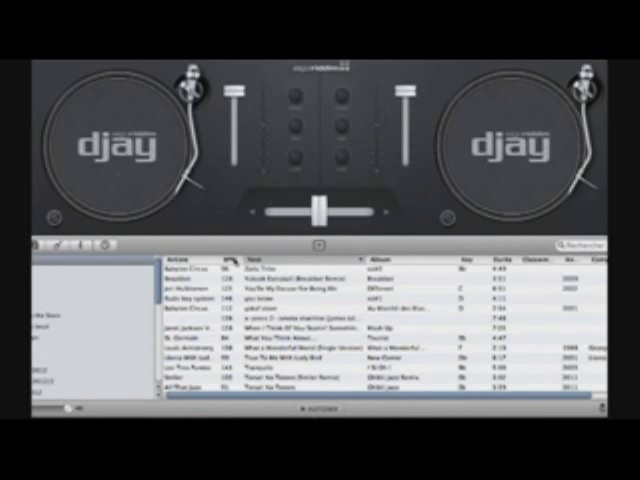
pyautogui.rightClick(236, 268)
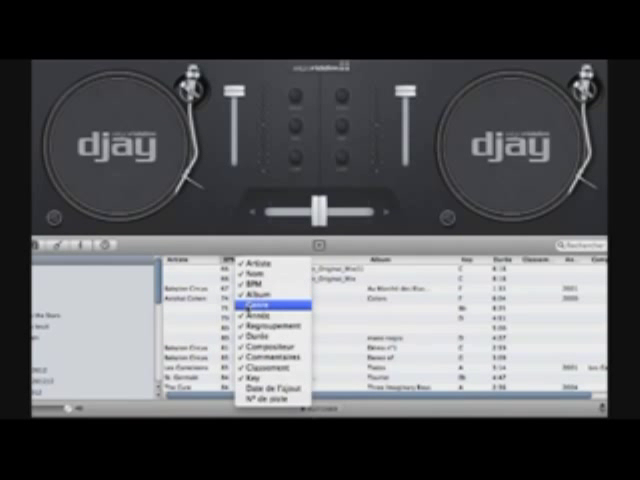